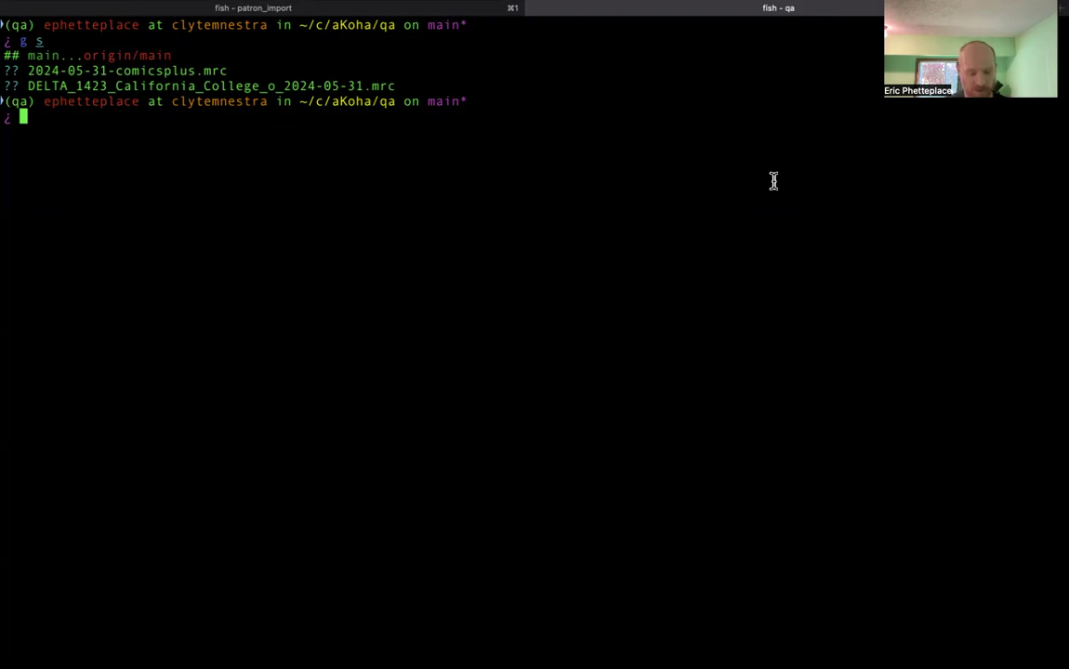
# Step: Run marcgrep on the DELTA_1423 California College file with --limit 1 to print its first record
pyautogui.write('marcgrep 2024-05-31-comicsplus.mrc -c --exclude 856,proxy.cca.edu --exclude 500')
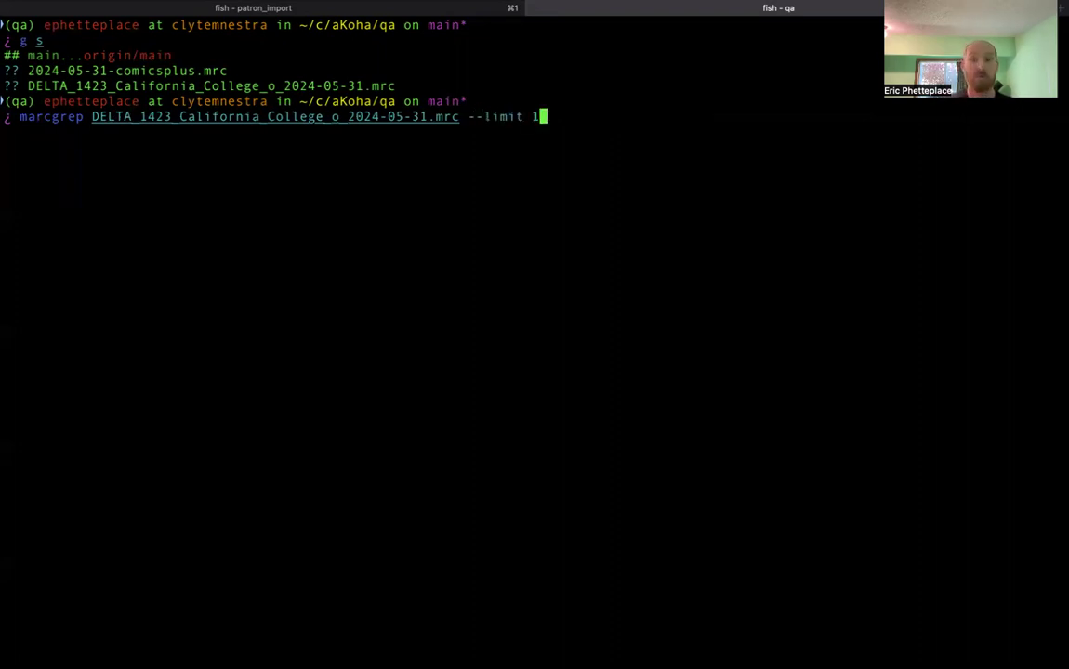
pyautogui.press('Return')
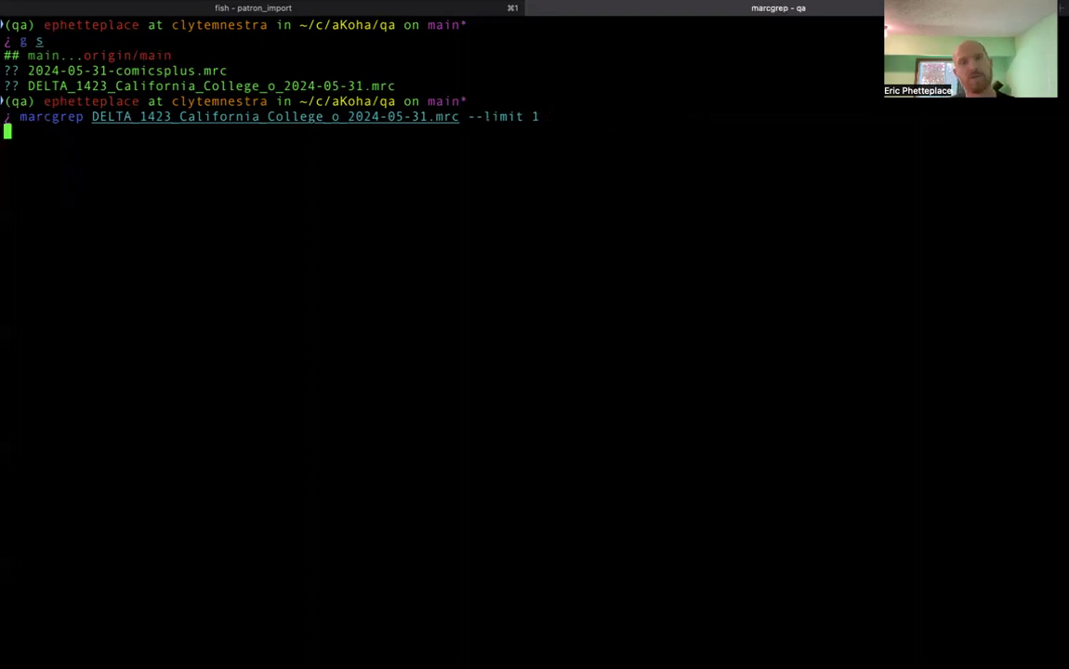
pyautogui.press('Return')
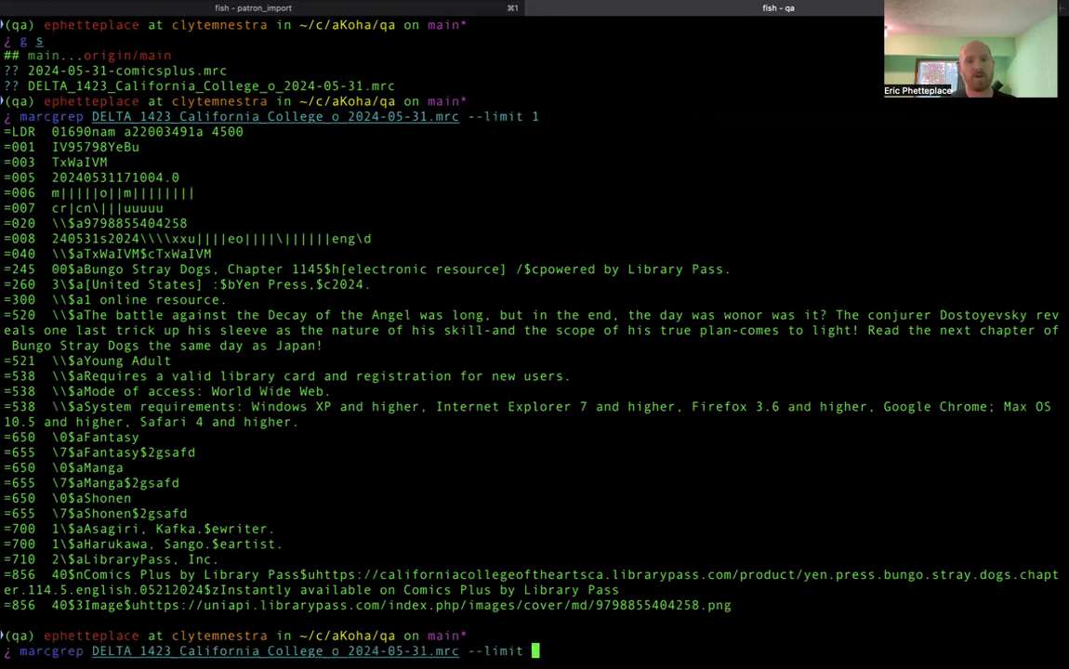
# Step: Rerun marcgrep on the DELTA file with --count, reporting 1558 records, then drop --count from the recalled command
pyautogui.write('--count --include "521,a,Young Adult"')
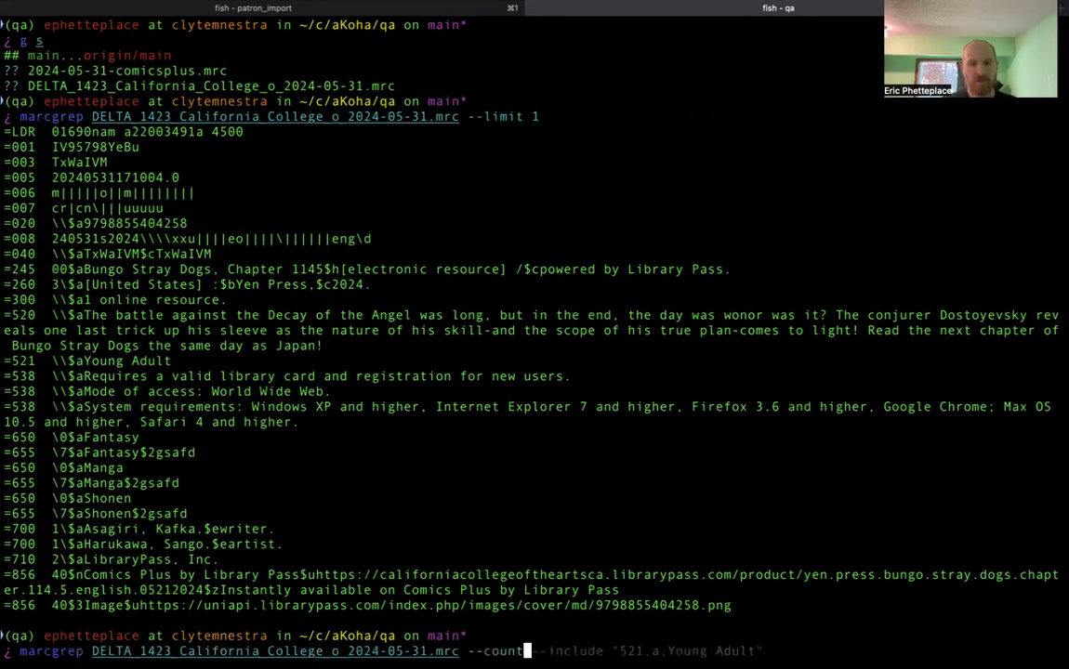
pyautogui.press('Return')
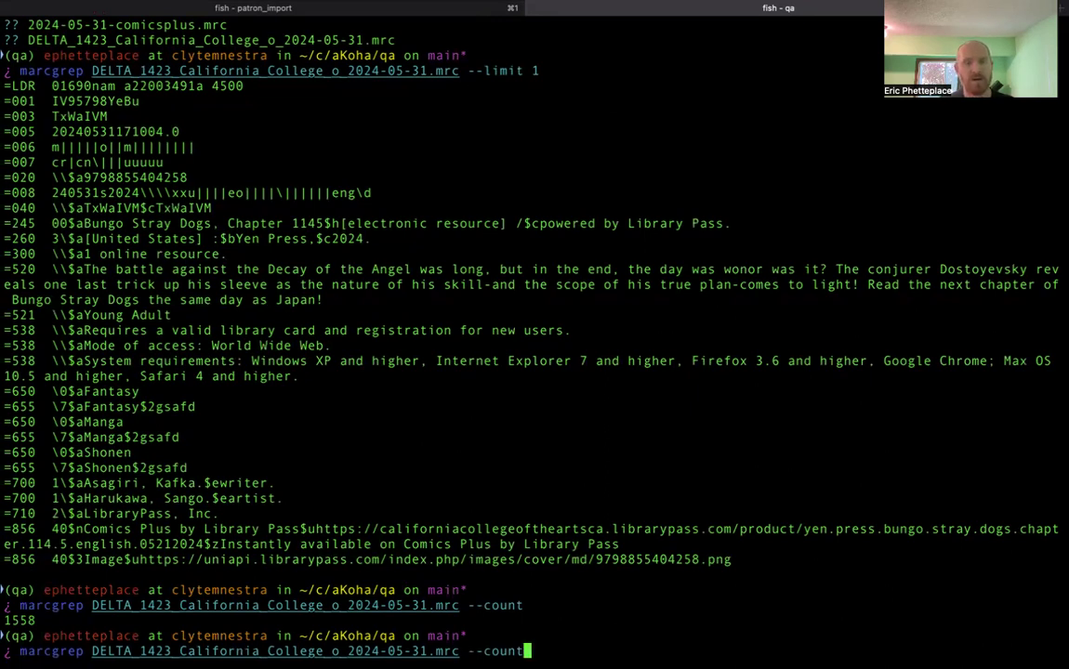
pyautogui.press('Backspace')
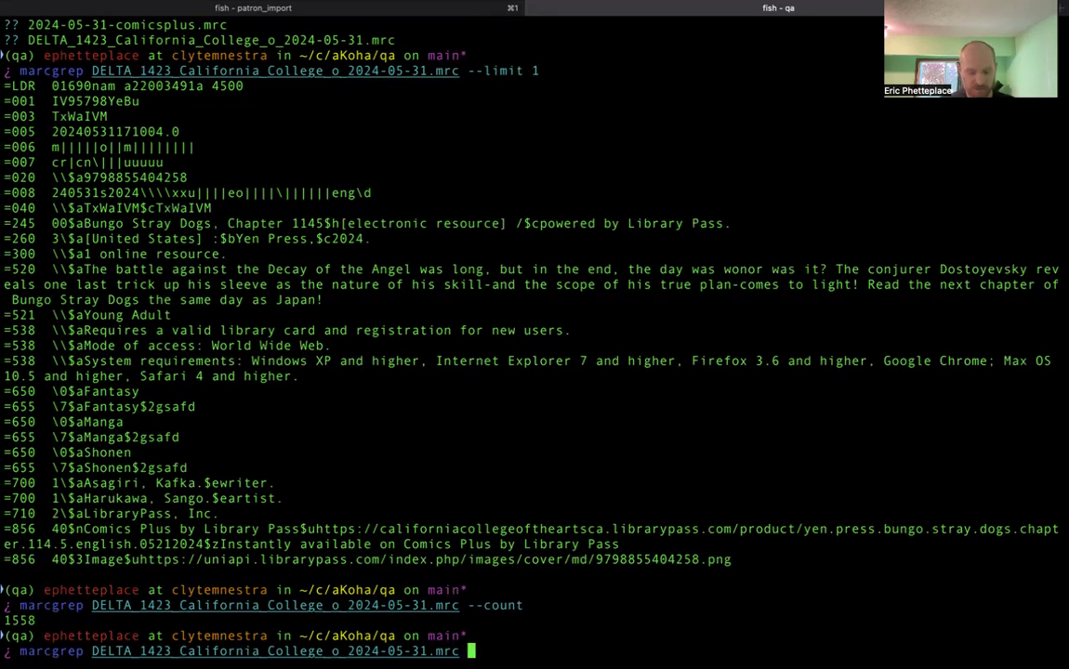
pyautogui.write('limit 5')
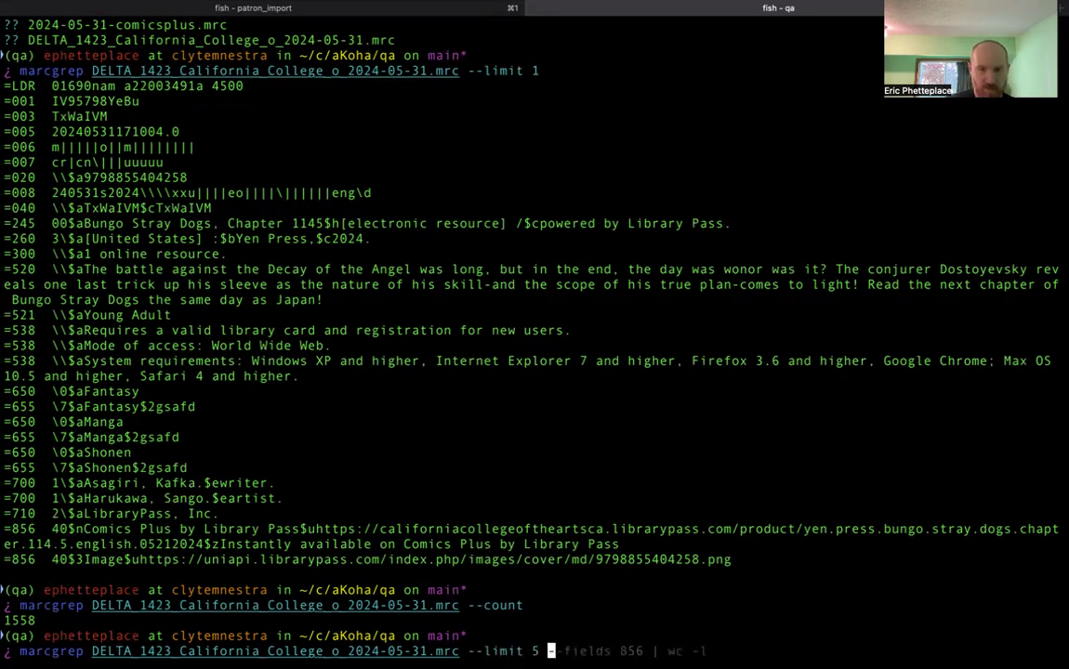
# Step: List the 245 title fields of the first five DELTA records with --limit 5 --fields 245, then begin an --include filter
pyautogui.write('24')
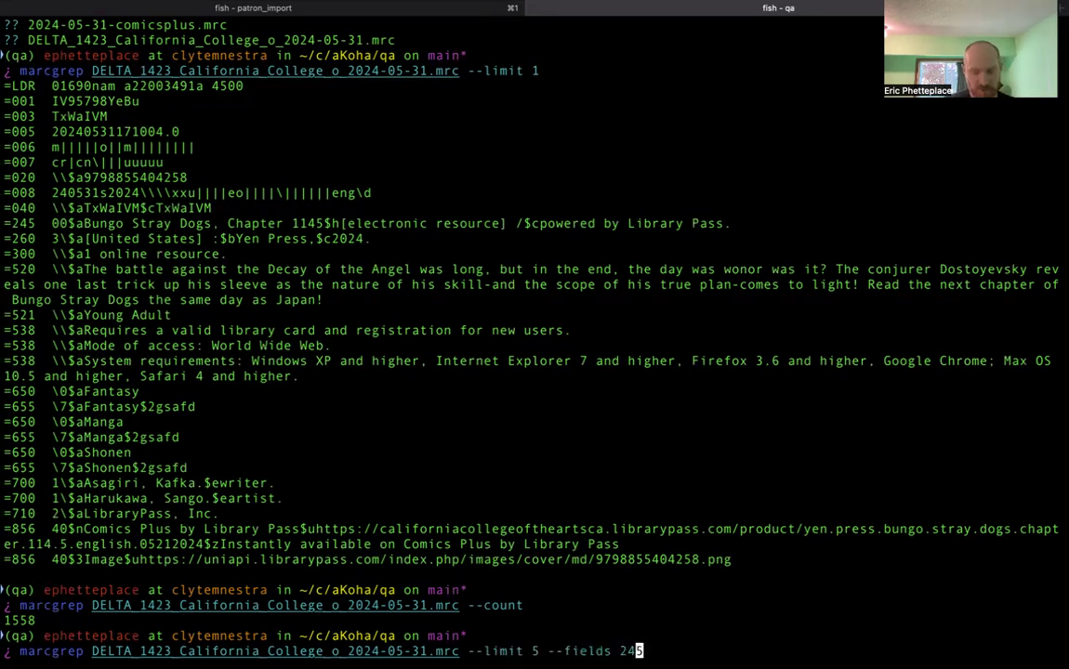
pyautogui.press('Return')
pyautogui.write('marcgrep DELTA_1423_California_College_o_2024-05-31.mrc')
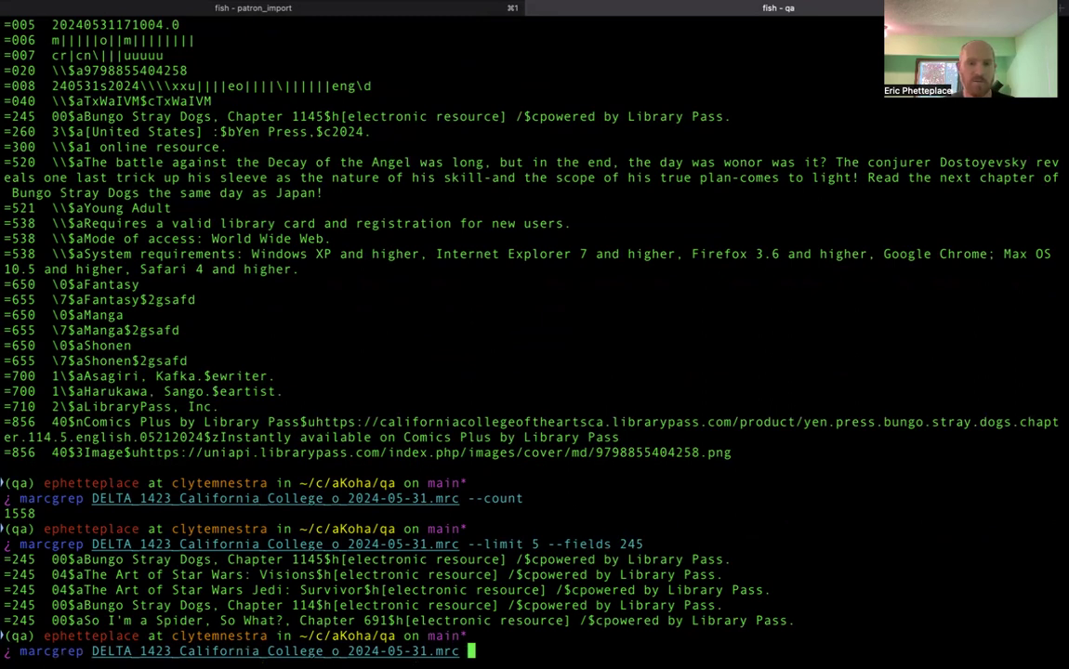
pyautogui.write('--inclu')
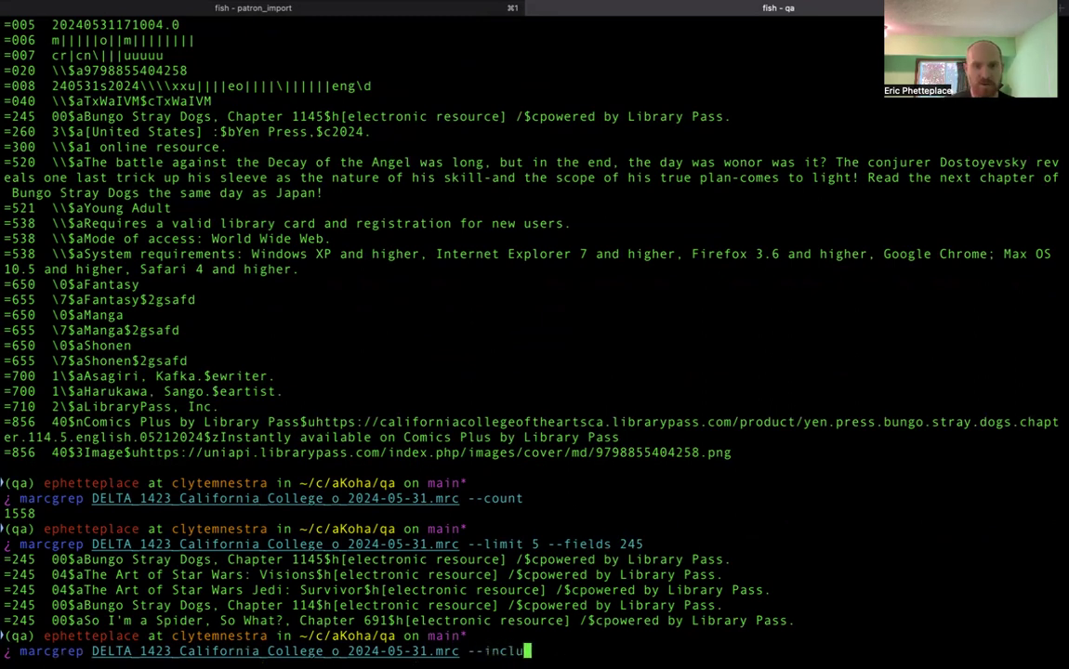
pyautogui.write('de')
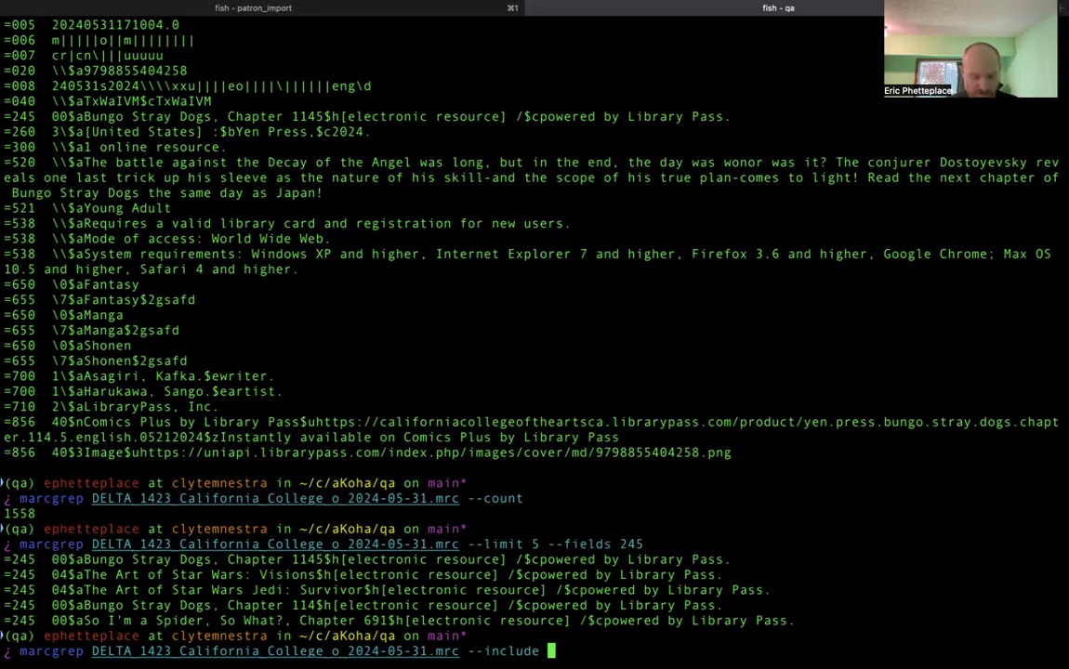
# Step: Count DELTA records containing an 856 field and then a 521 field (both 1558), then start a "521,Young Adult" filter
pyautogui.write('856')
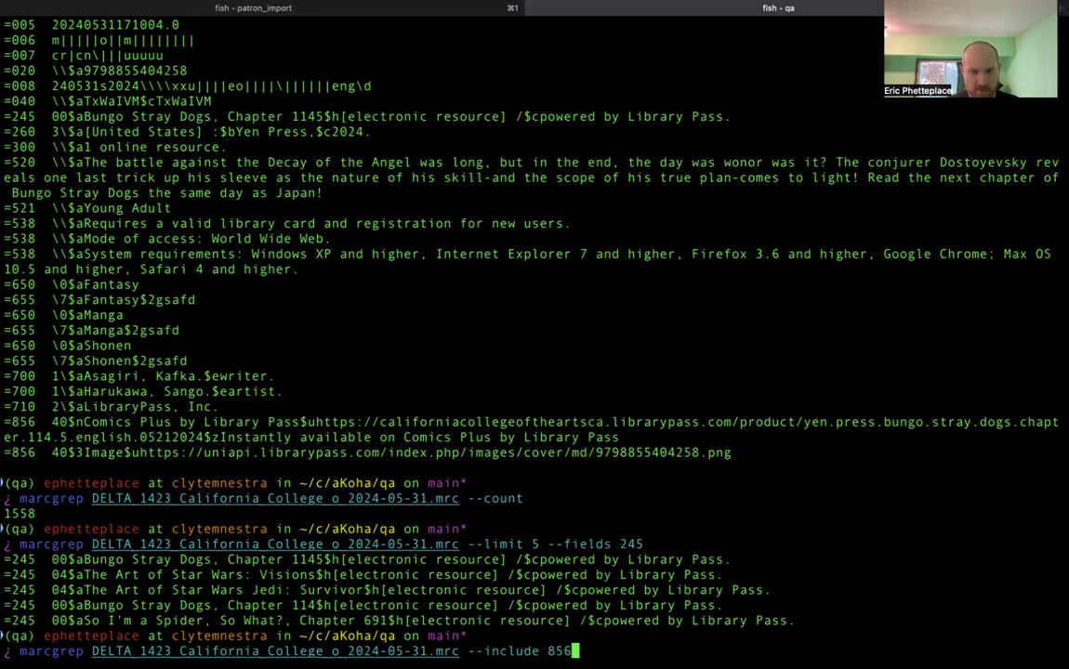
pyautogui.write('--count')
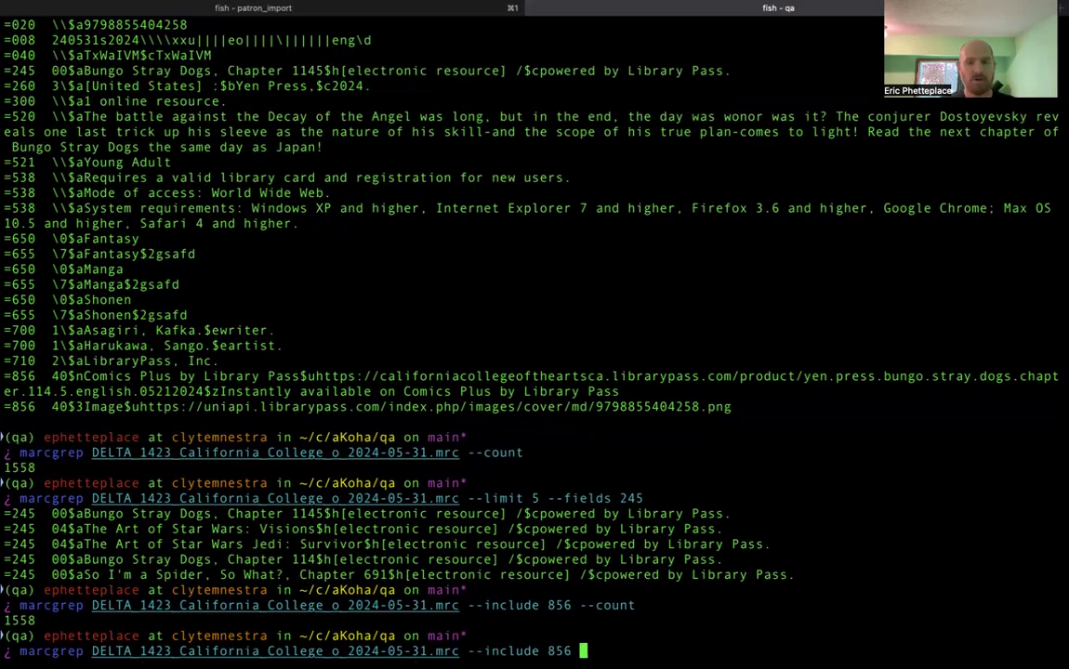
pyautogui.press('BackSpace')
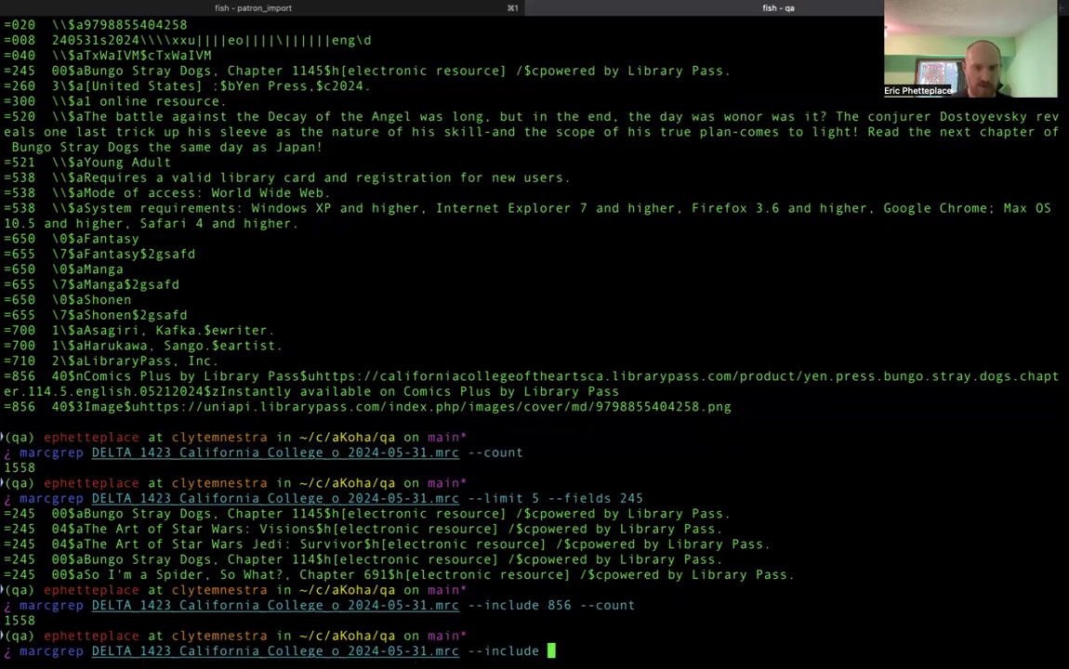
pyautogui.write('521 --count')
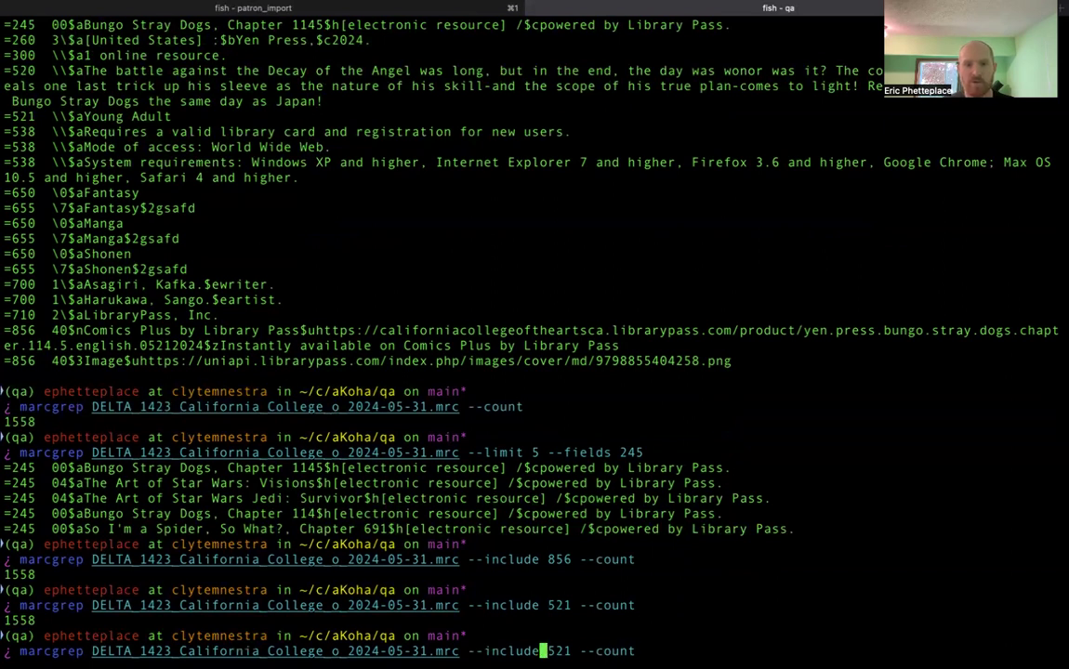
pyautogui.write('"')
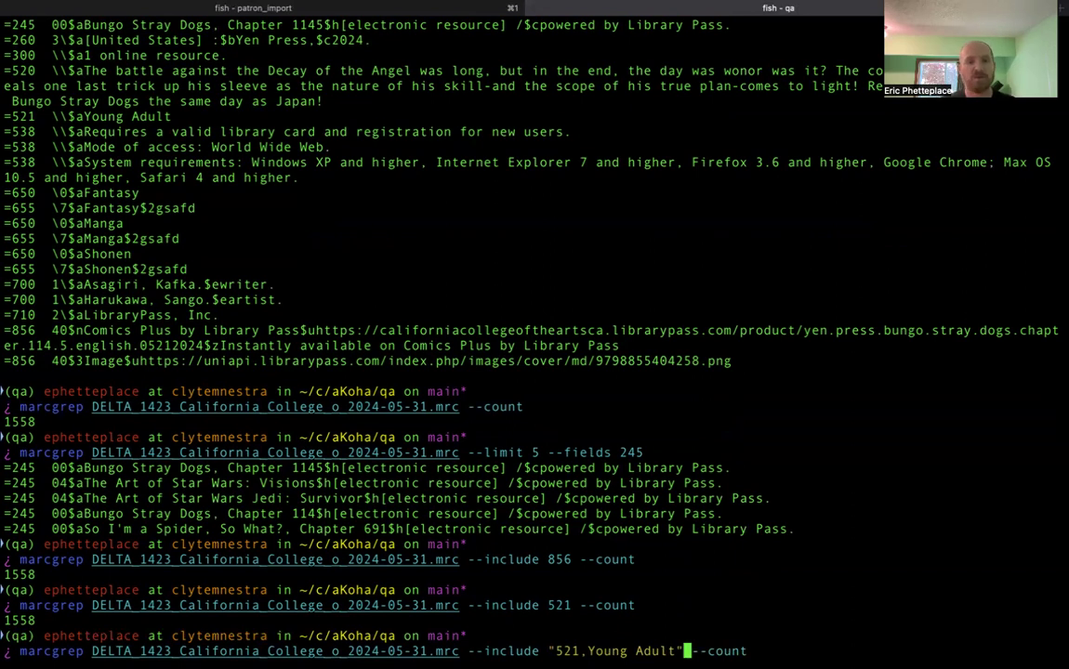
# Step: Count records whose 521 field matches Young Adult and then the Young .dult wildcard, both returning 307
pyautogui.press('Return')
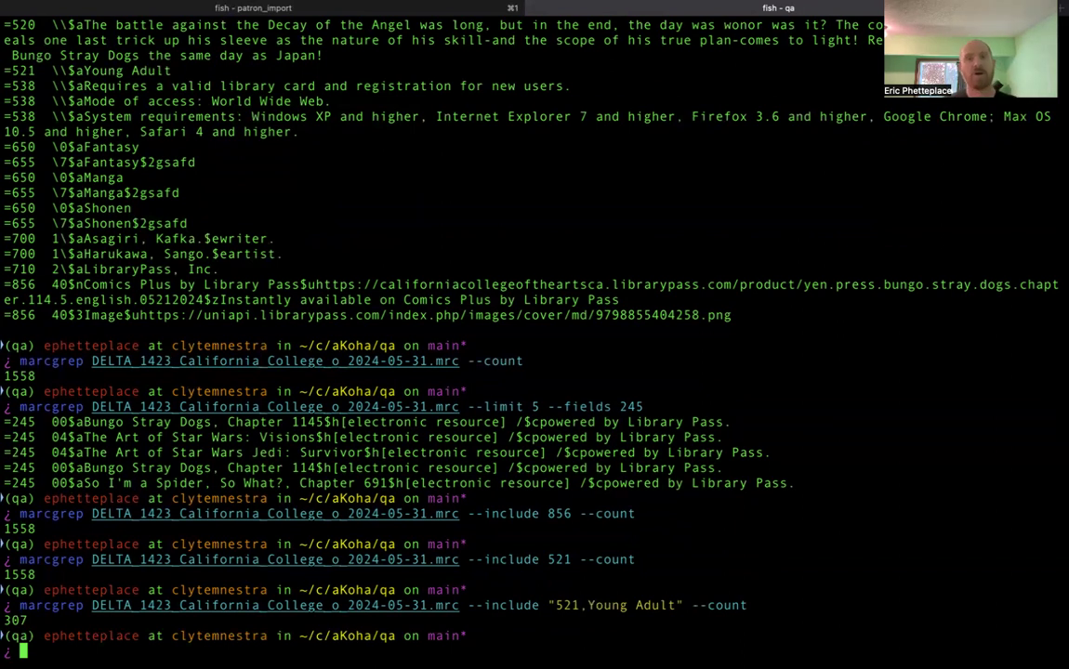
pyautogui.press('Up')
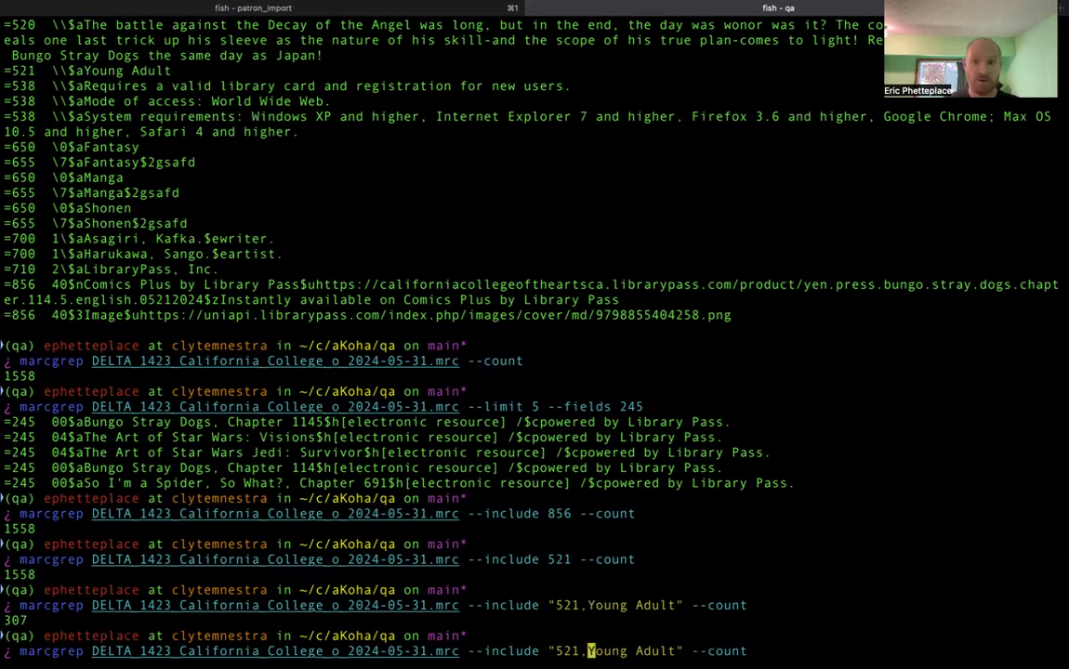
pyautogui.write('a,')
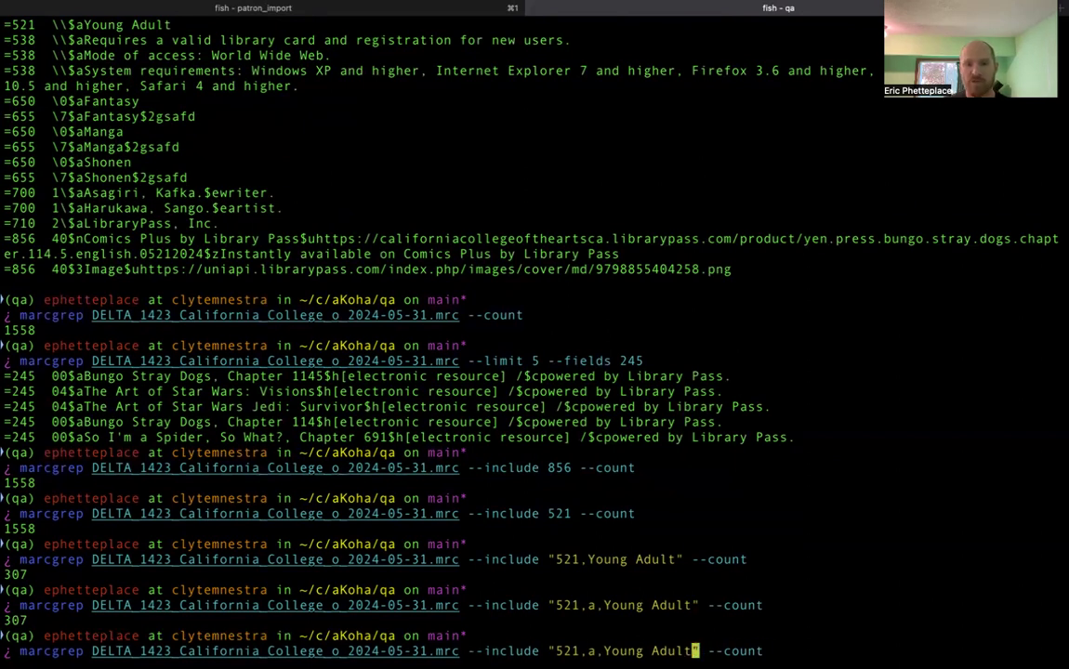
pyautogui.press('Backspace')
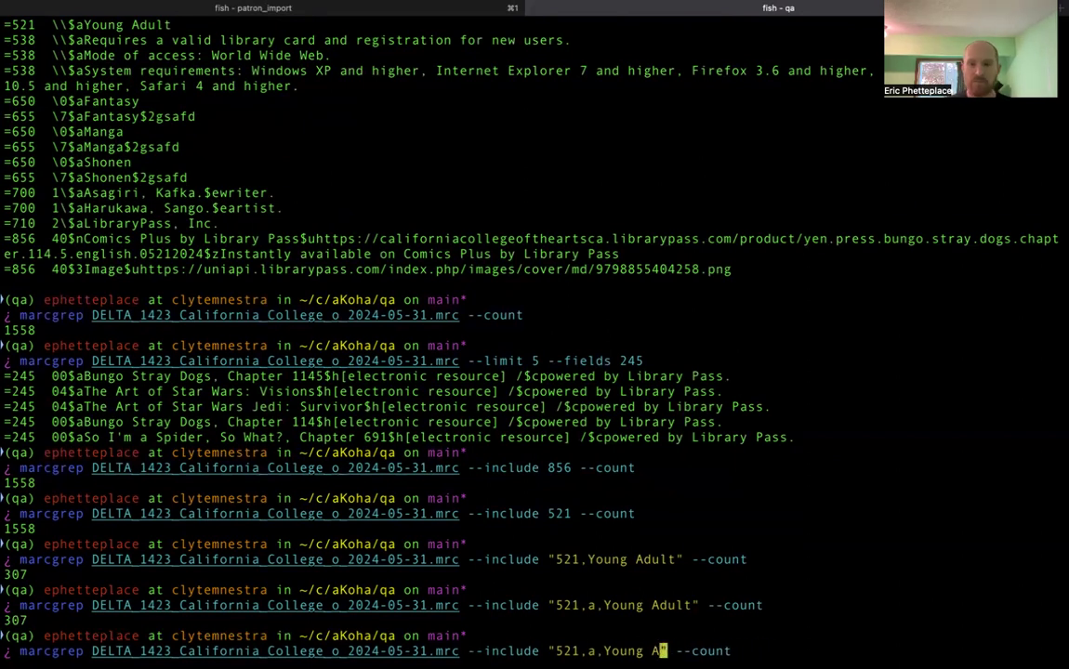
pyautogui.press('Backspace')
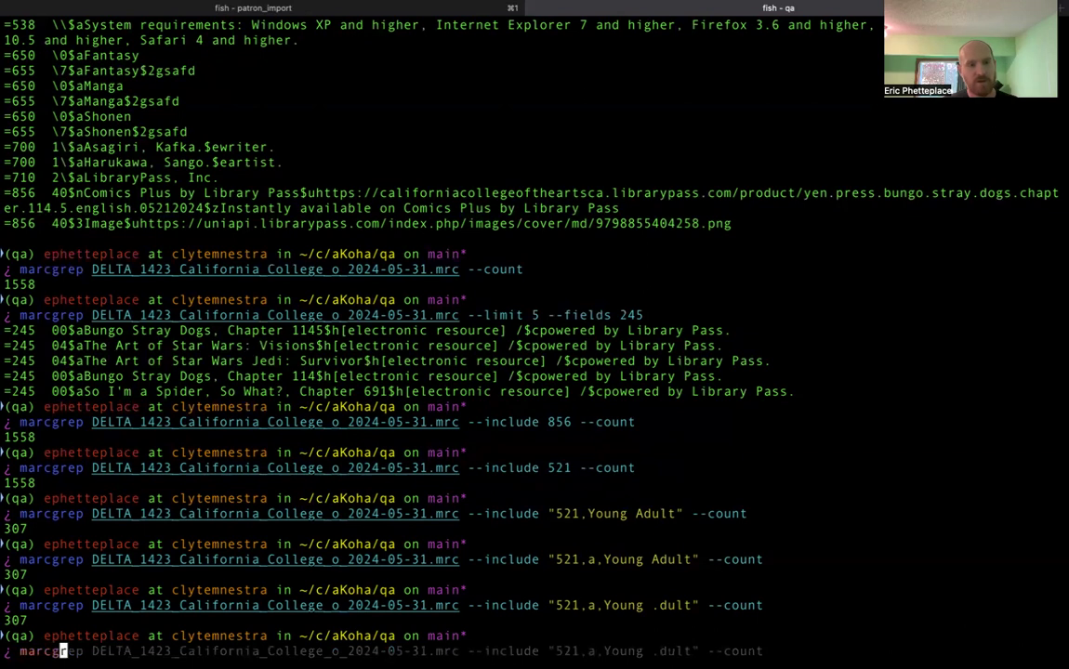
pyautogui.press('Right')
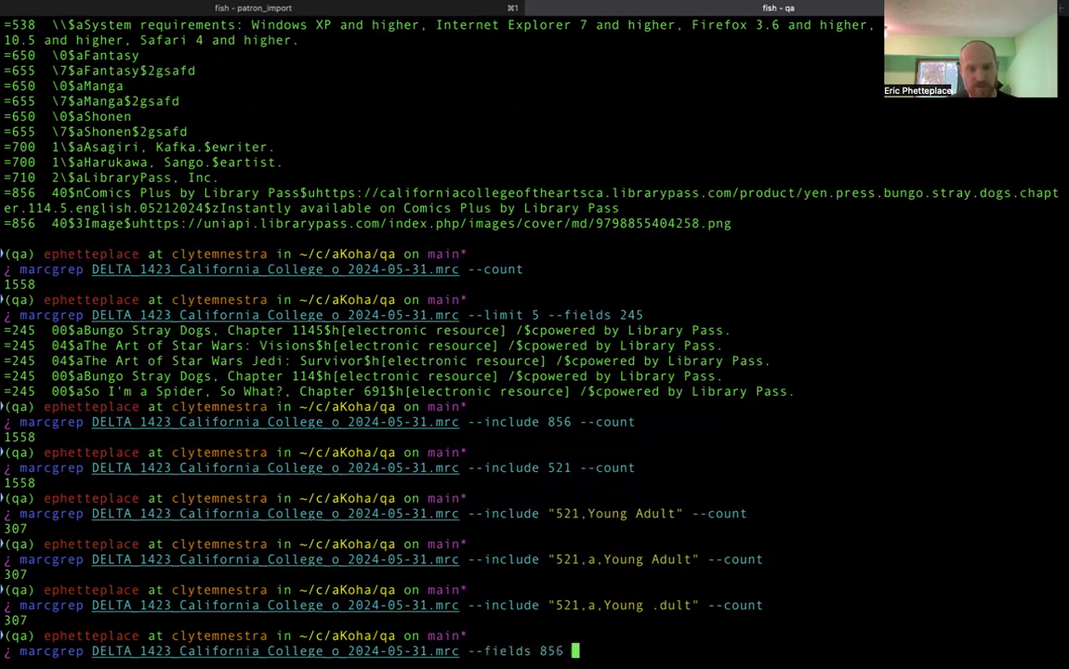
# Step: Print the 856 fields of the first five California College records, then pipe them to wc -l for a count of 10
pyautogui.write('--limit 5')
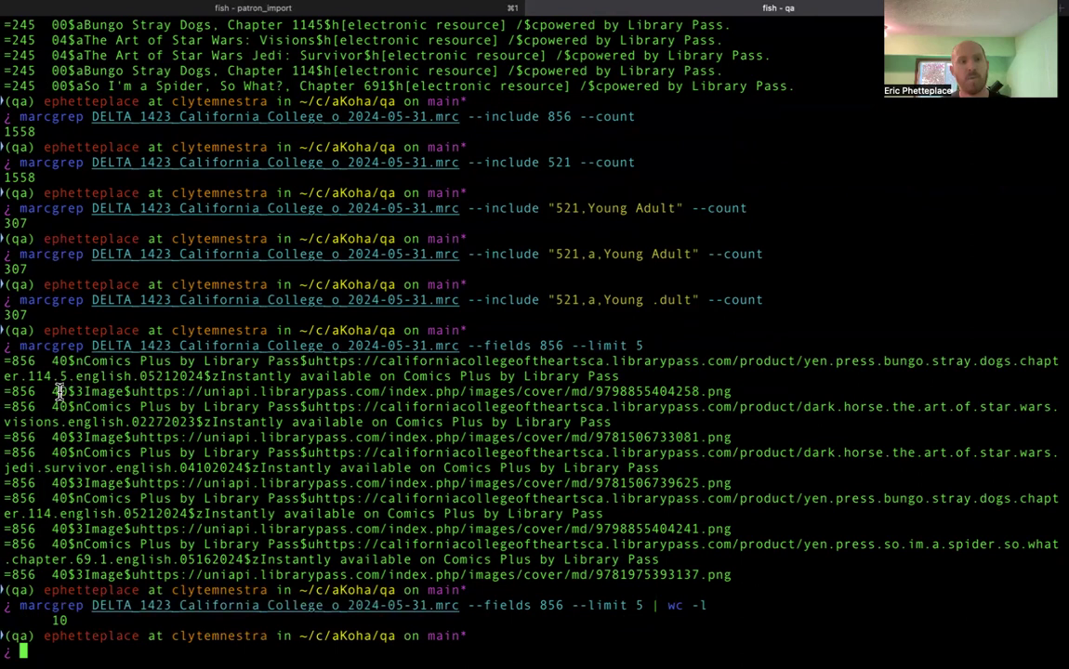
pyautogui.moveTo(584, 327)
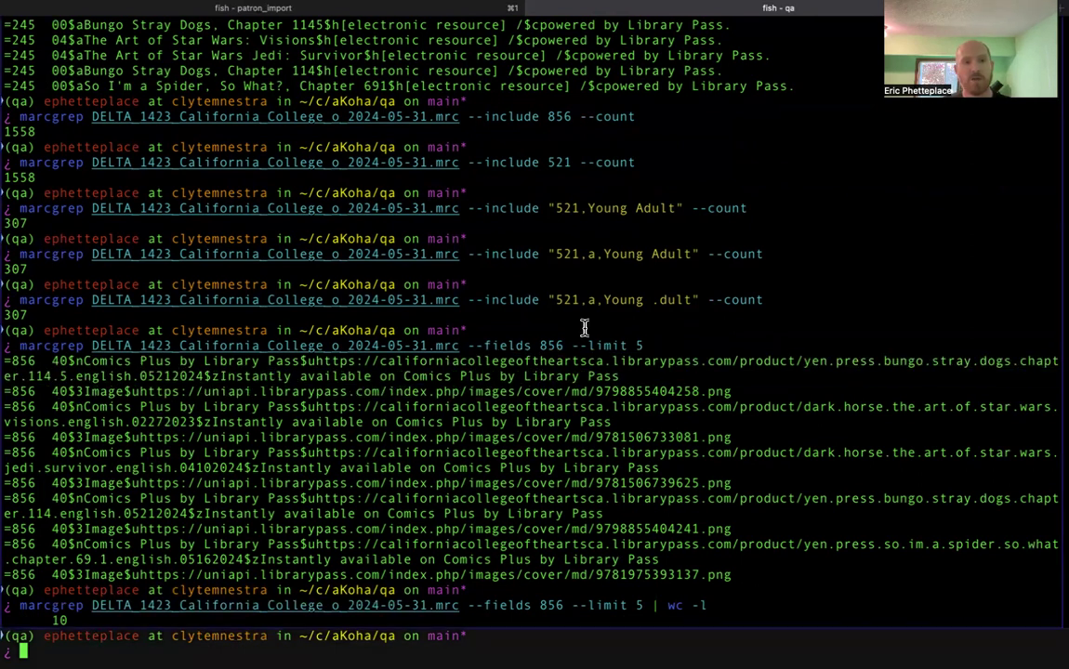
pyautogui.moveTo(609, 440)
pyautogui.write('marcgrep 2024-05-31-comicsplus.mrc')
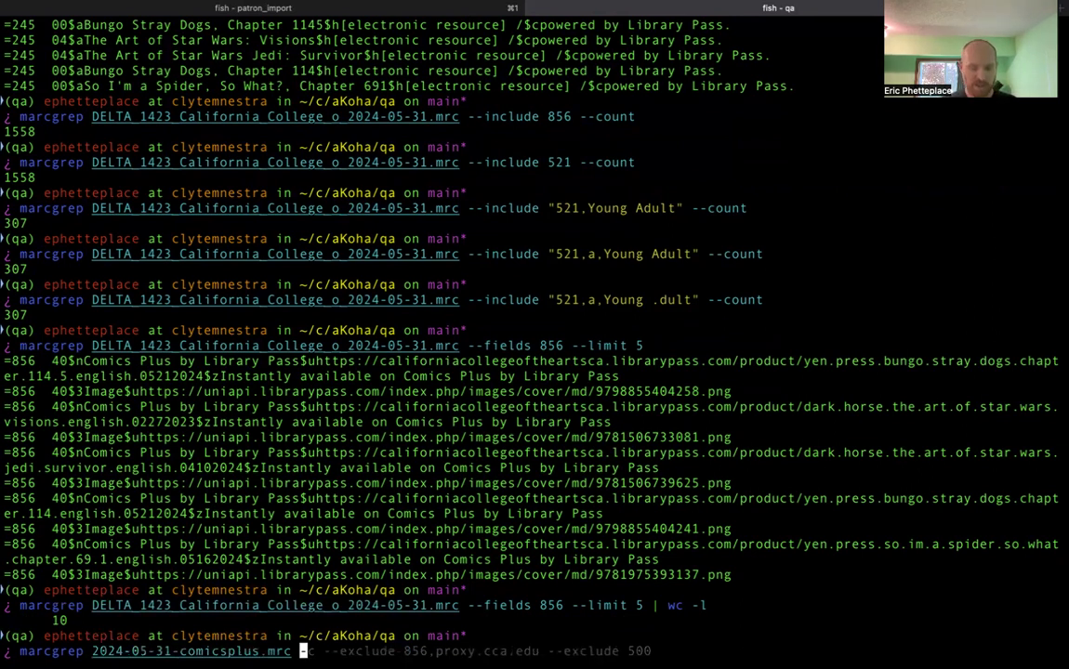
# Step: List the 856 fields of the first five records in 2024-05-31-comicsplus.mrc, showing login.proxy.cca.edu links
pyautogui.write('--fields')
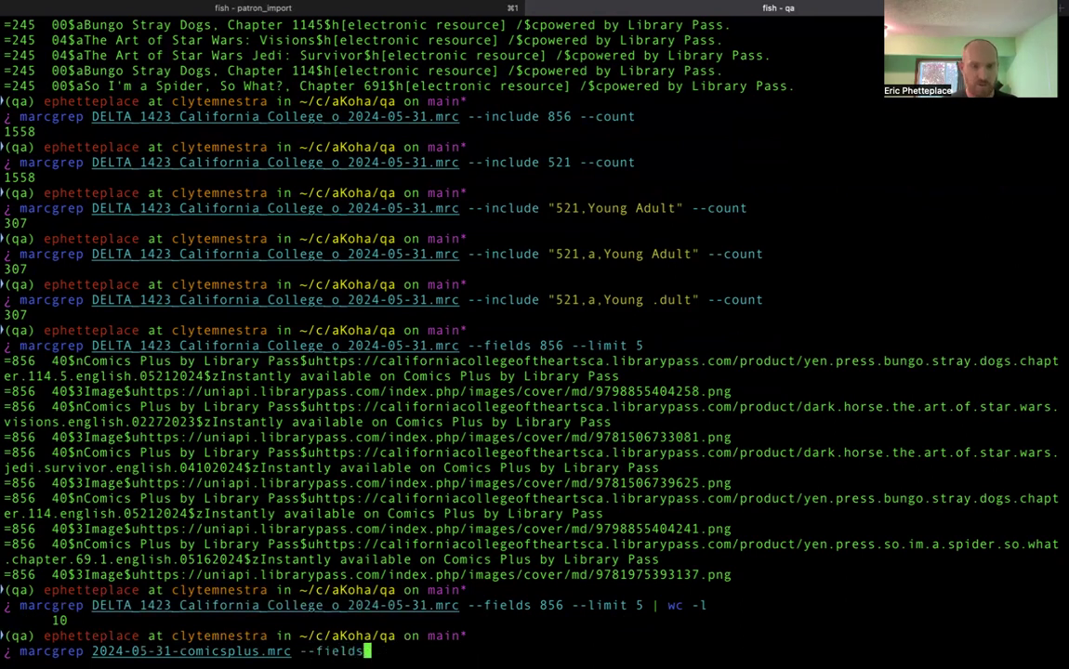
pyautogui.write('856')
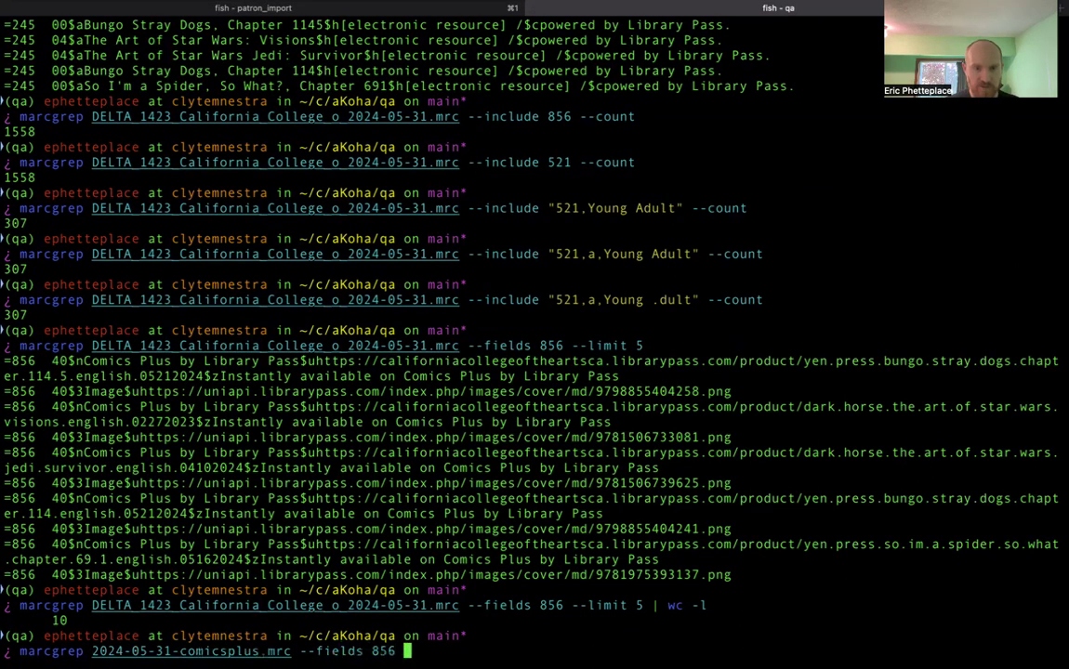
pyautogui.write('--limmmit')
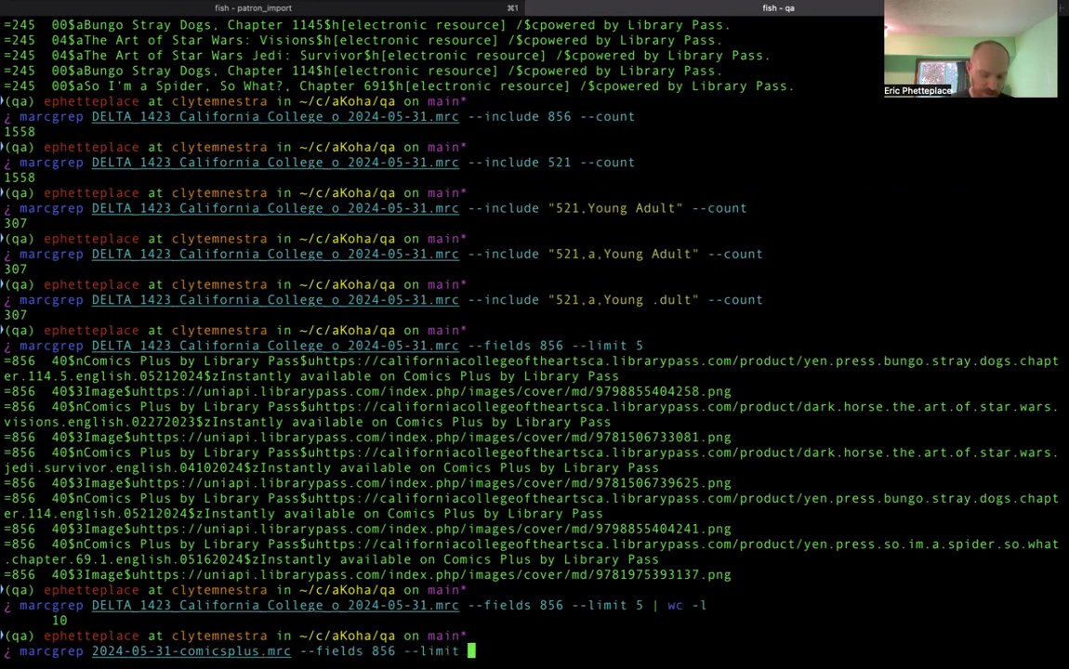
pyautogui.write(' 5')
pyautogui.press('Return')
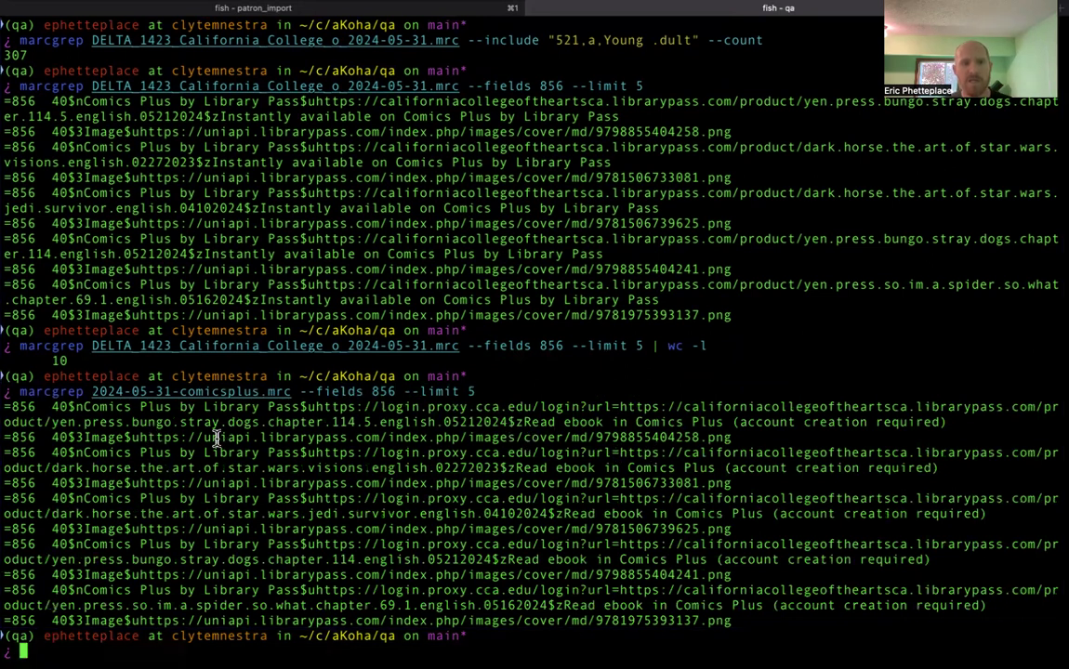
pyautogui.moveTo(601, 546)
pyautogui.write('marcgrep 2024-05-31-comicsplus.mrc --count --include 856.proxy.cca.edu')
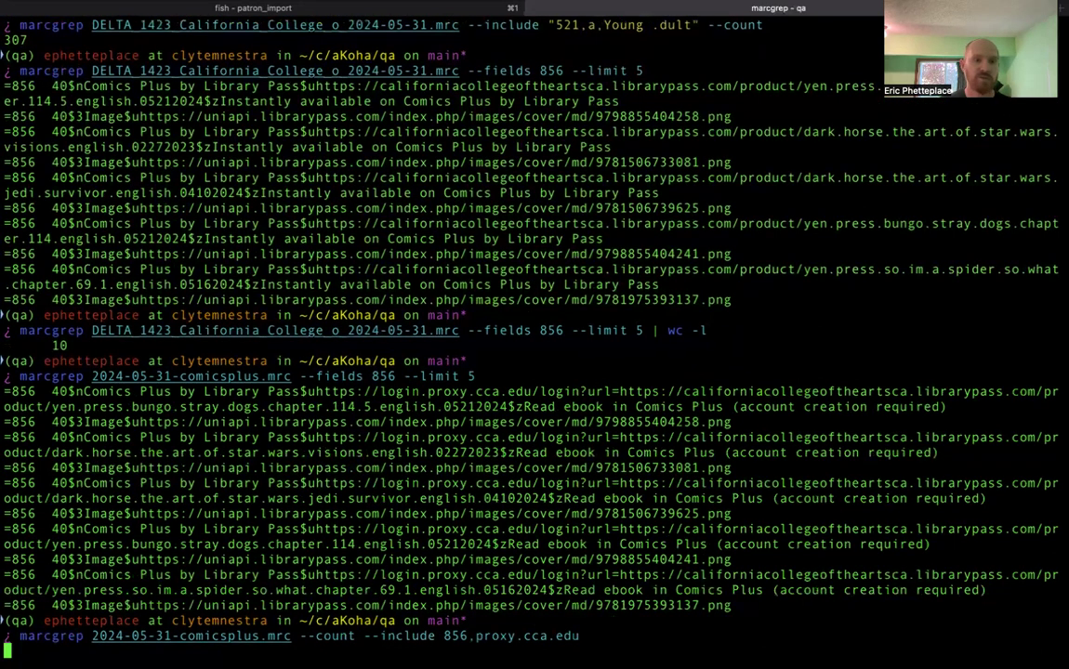
# Step: Count comicsplus records with 856 proxy.cca.edu links (1558) using --count --include and again with -c -i
pyautogui.press('Return')
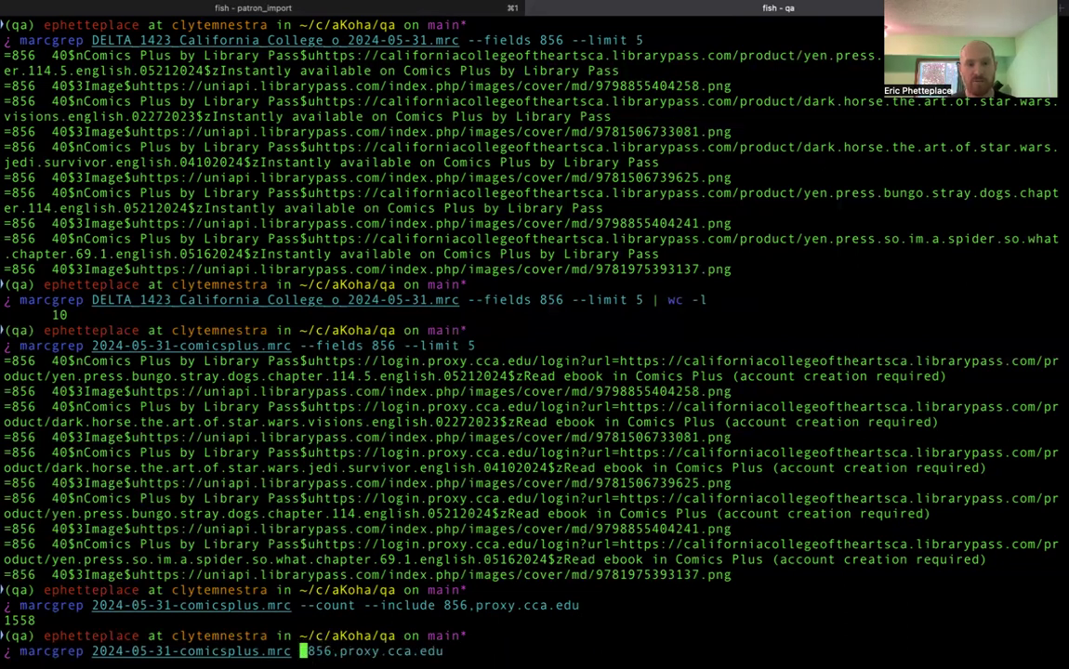
pyautogui.write('-c -i')
pyautogui.write('marcgrep 2024-05-31-comicsplus.mrc -c --exclude 856.proxy.cca.edu --exclude 500')
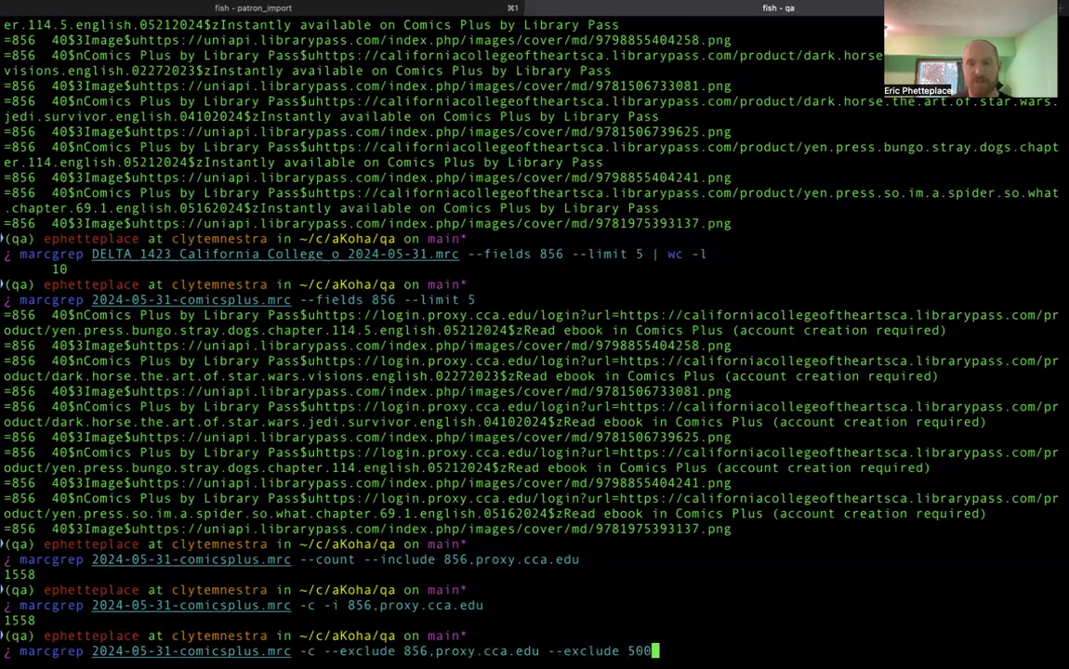
# Step: Count comicsplus records excluding 856 proxy.cca.edu links and 500 fields, returning 0
pyautogui.press('Return')
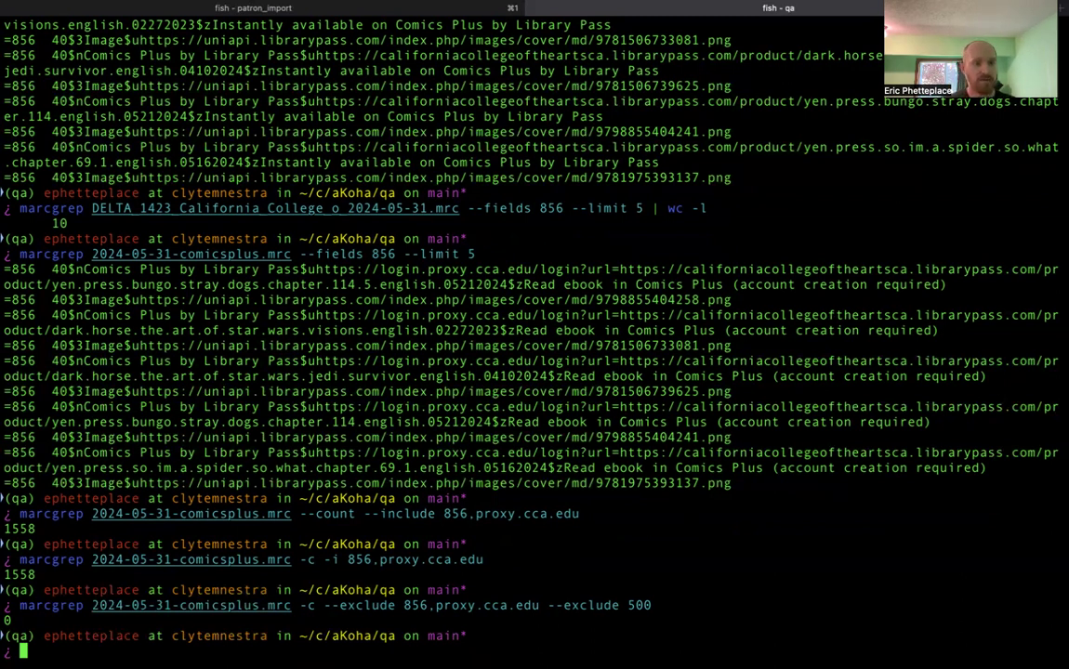
pyautogui.write('pipx uninstall trafilatura')
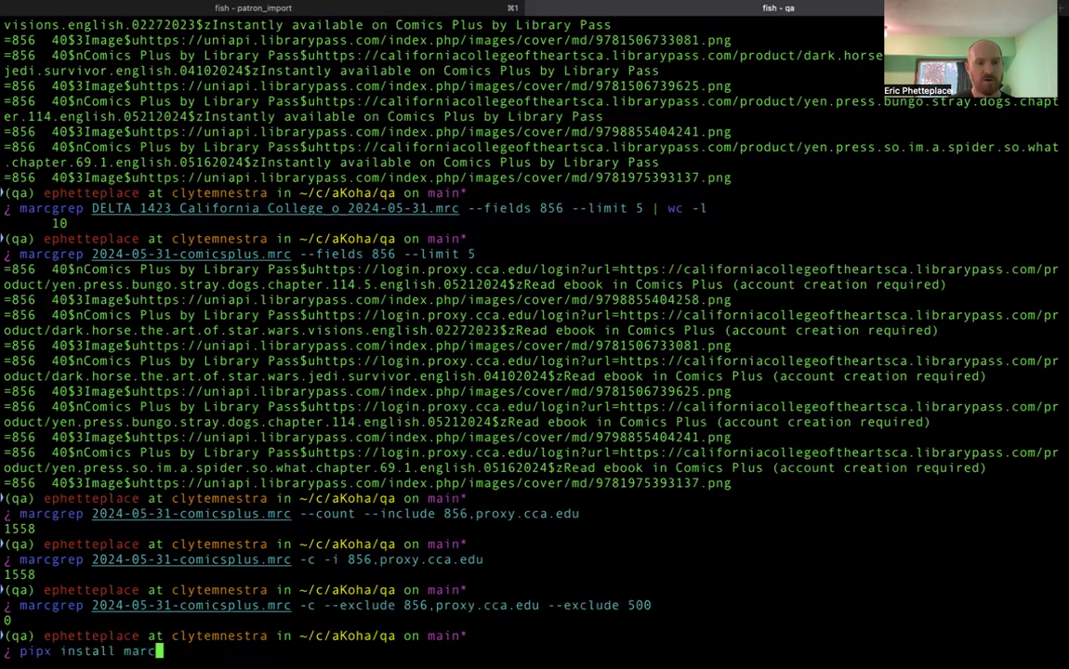
# Step: Discard the half-typed command and show marcgrep's usage help with marcgrep -h
pyautogui.write('rep')
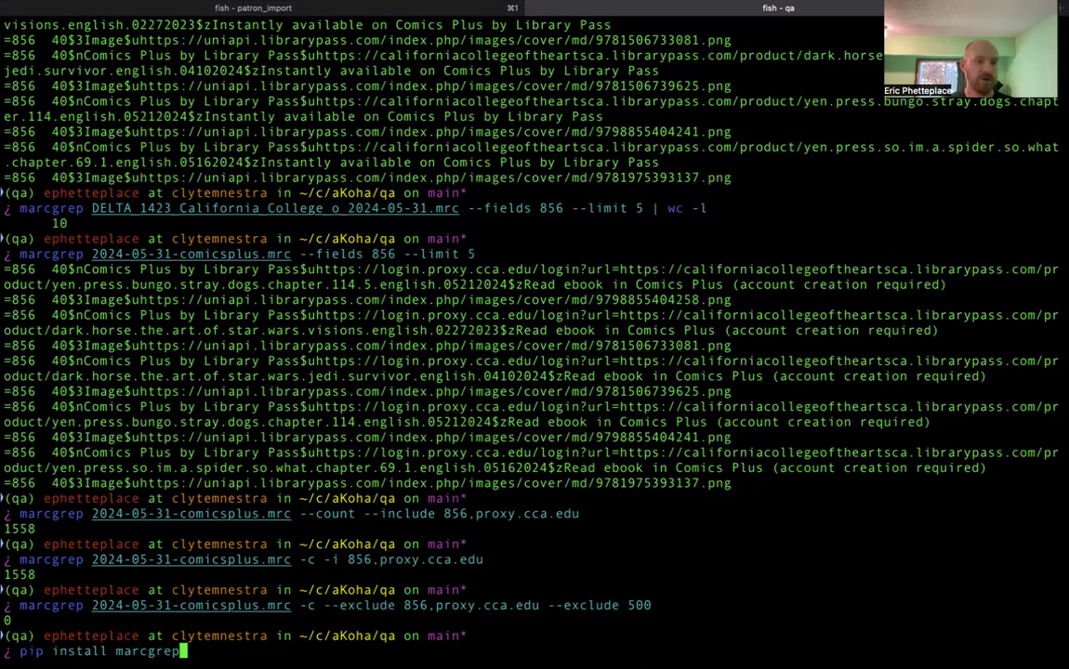
pyautogui.press('ctrl+c')
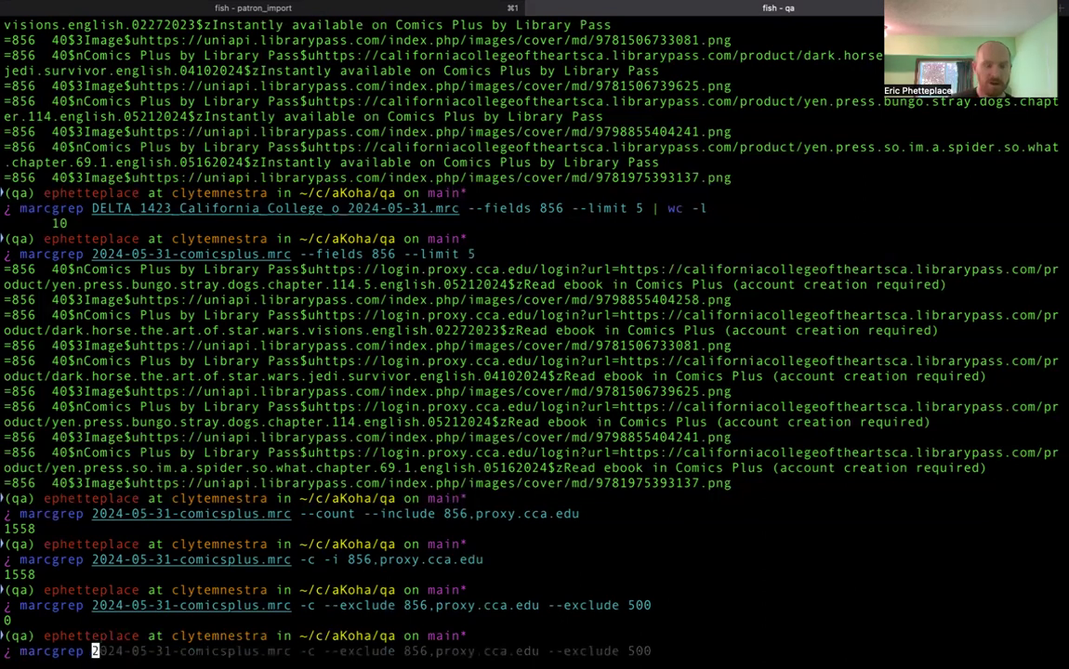
pyautogui.write('marcgrep -h')
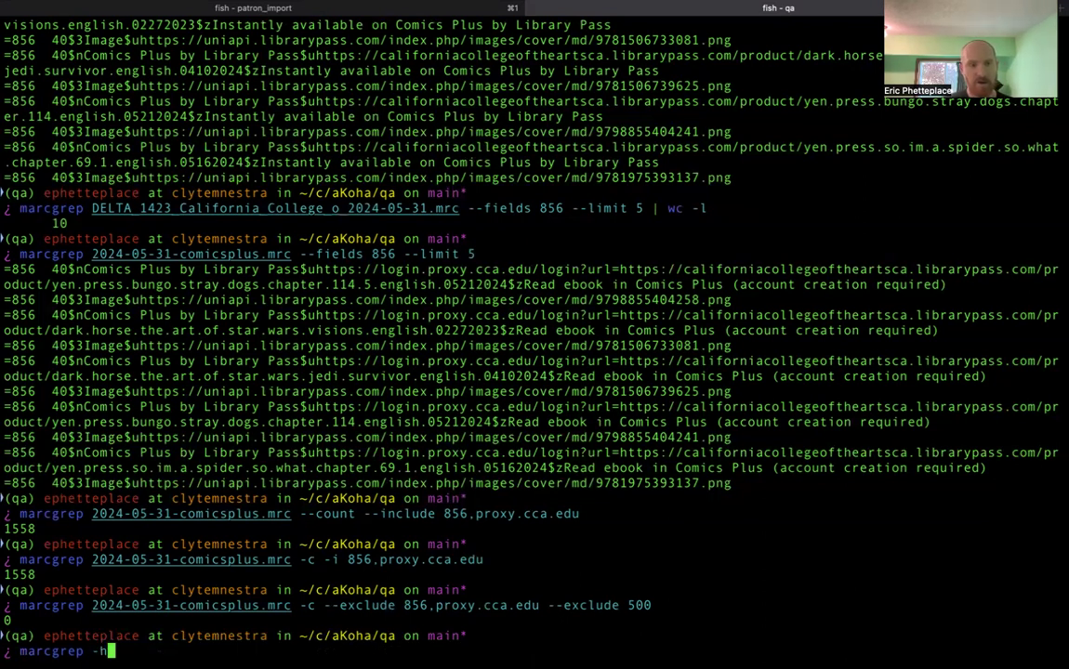
pyautogui.press('Return')
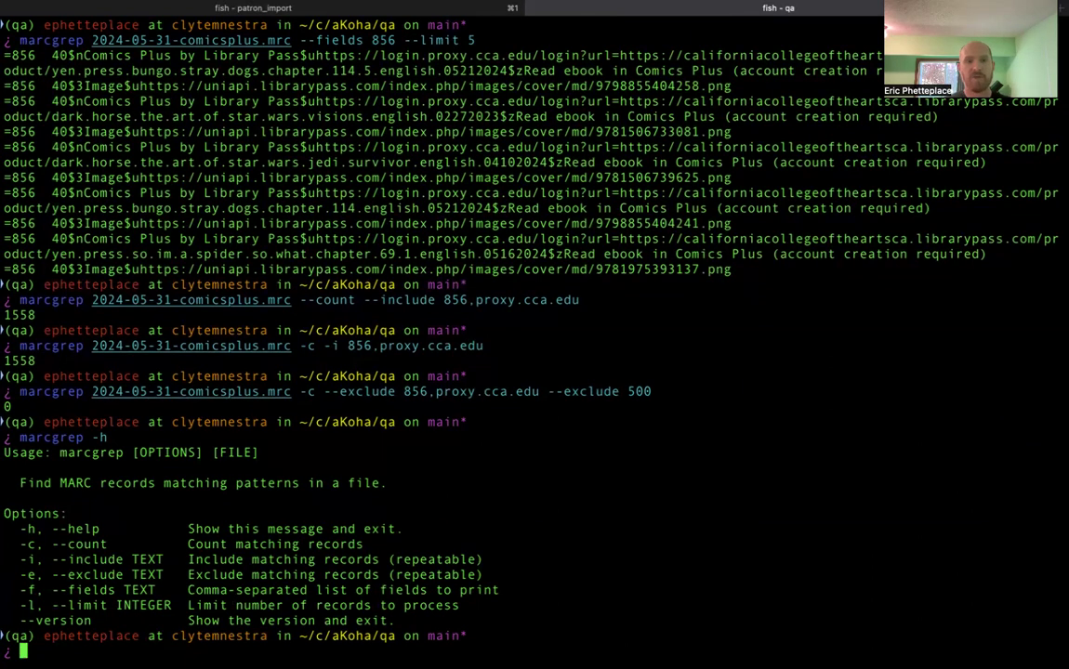
pyautogui.moveTo(675, 376)
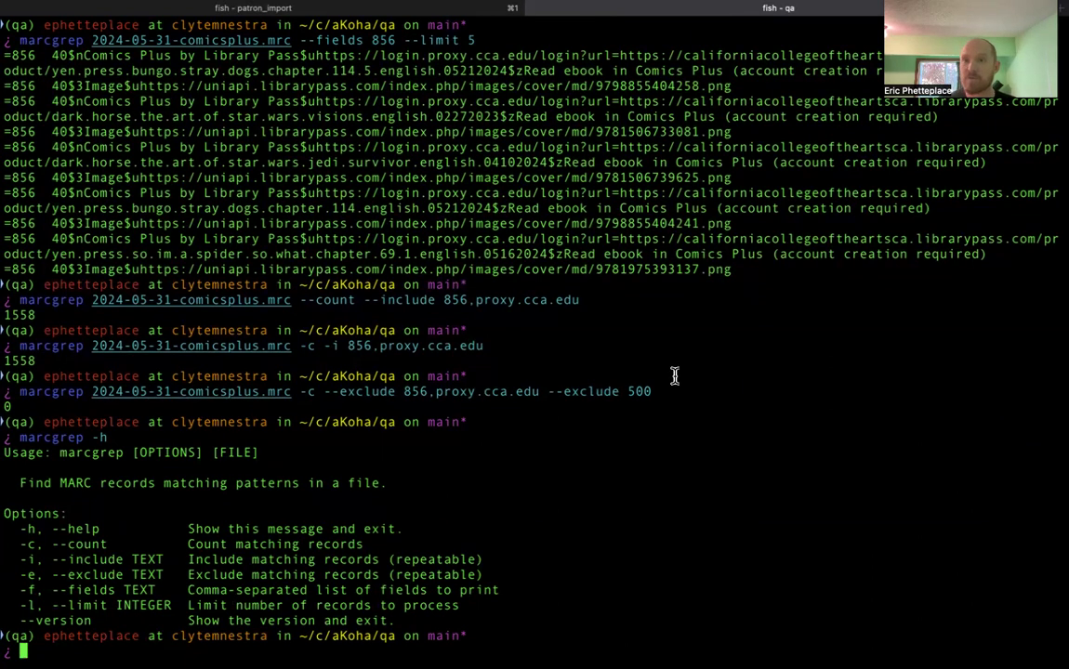